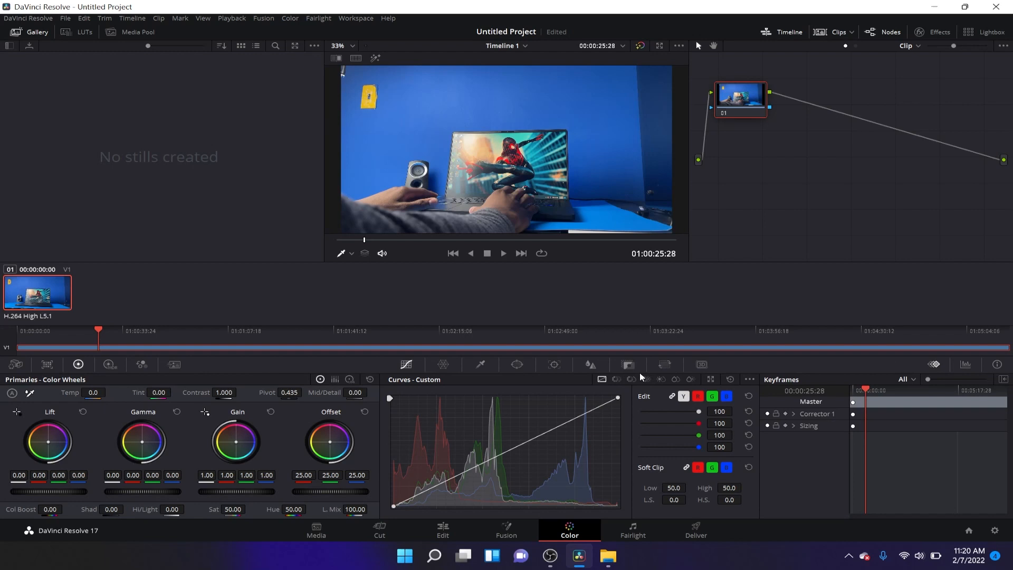
mouse_move(559, 432)
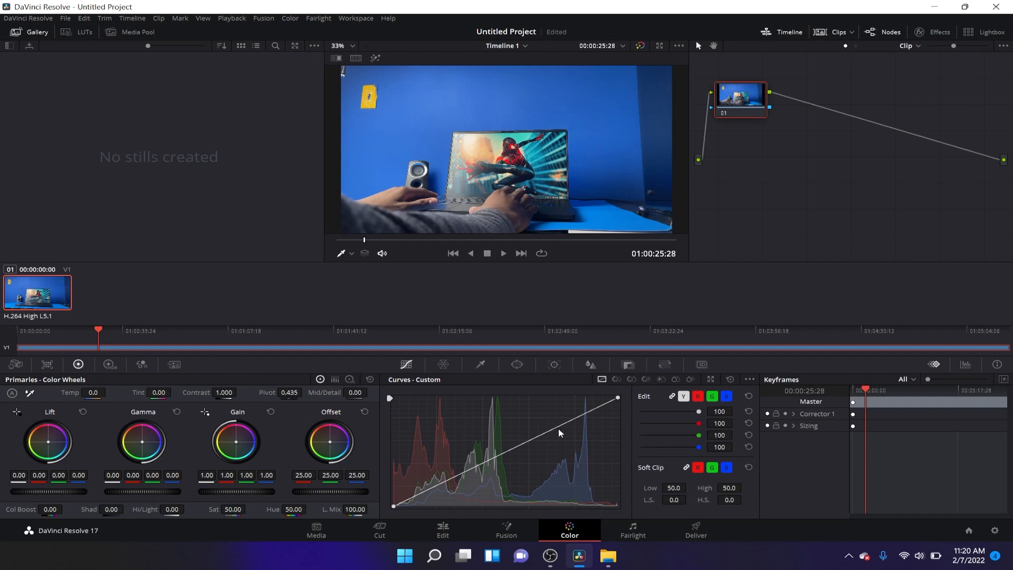
mouse_move(76, 420)
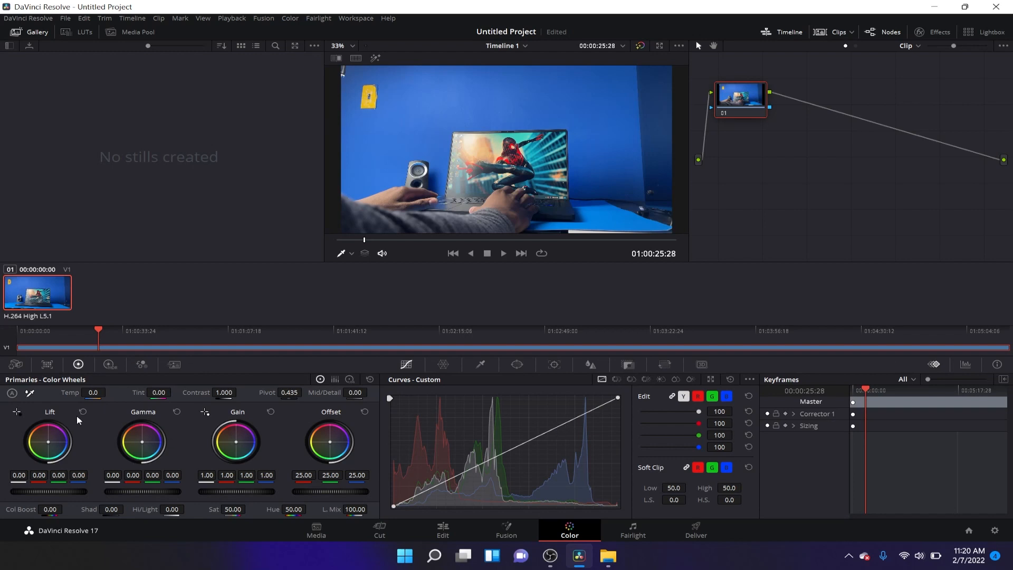
Push the Gamma wheel toward blue and the Gain wheel toward magenta-pink
left_click_drag(141, 441, 142, 444)
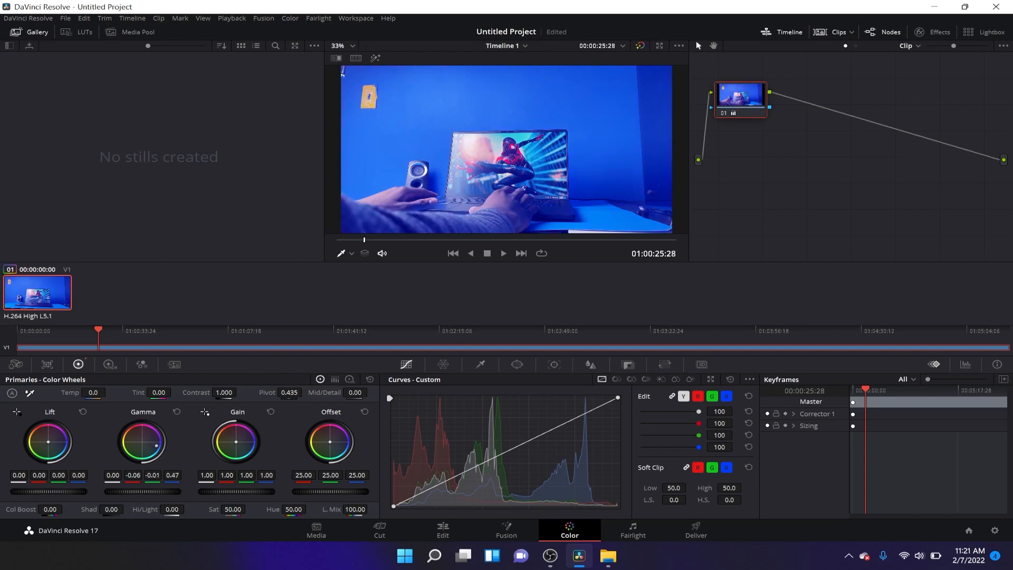
left_click_drag(145, 436, 153, 453)
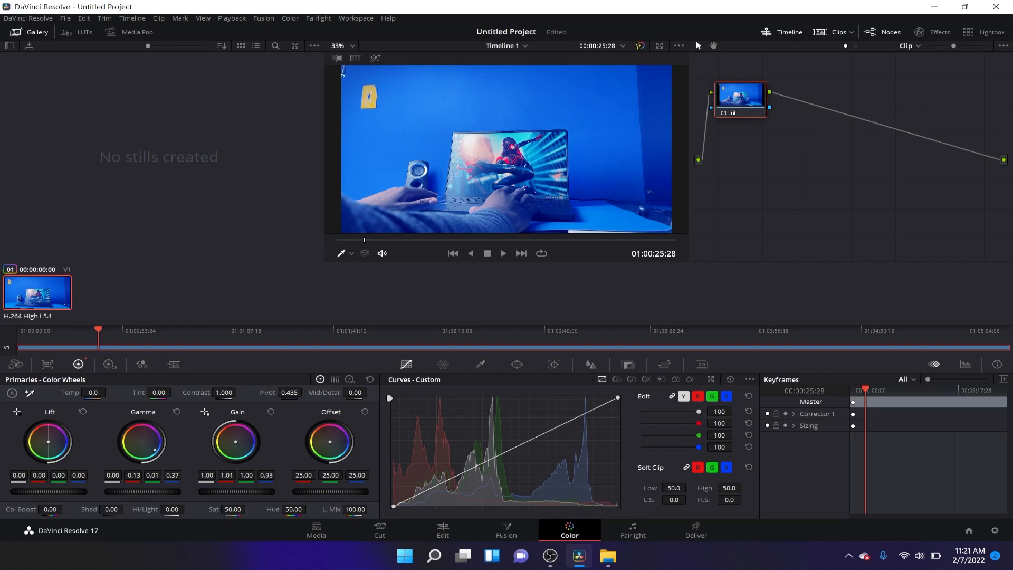
left_click_drag(234, 441, 239, 440)
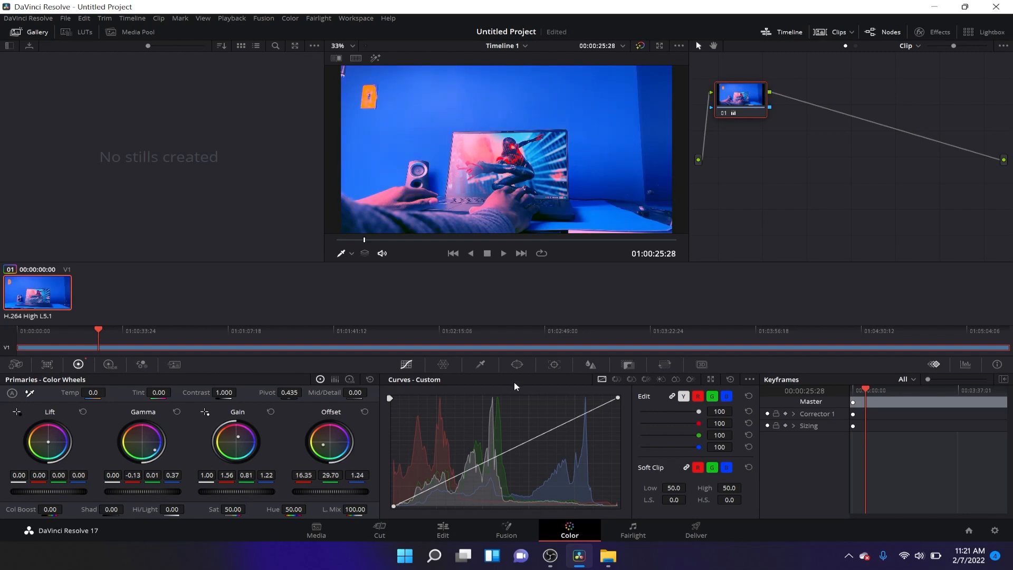
mouse_move(709, 349)
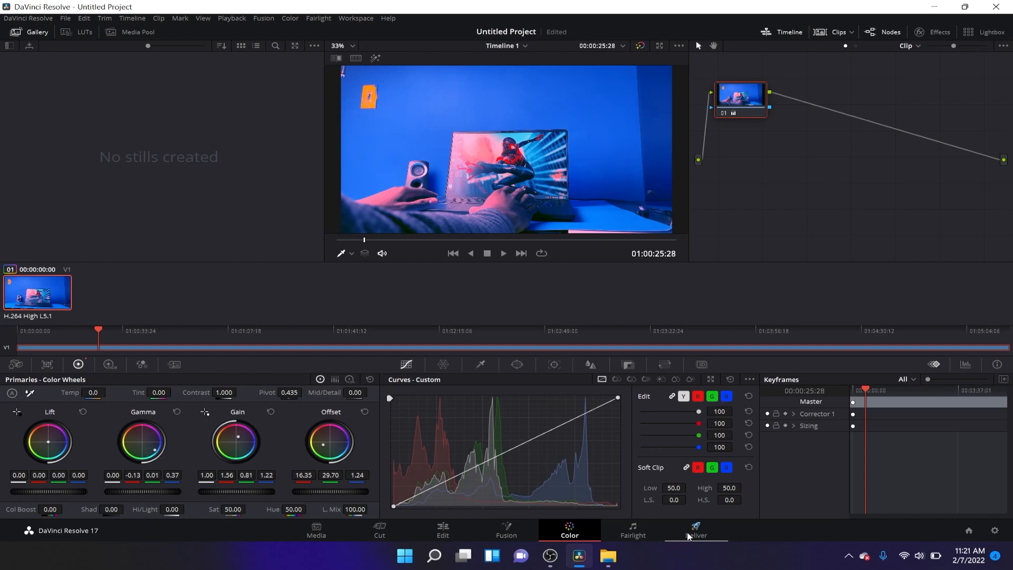
On the Deliver page, save output to Videos with filename 'davnci resolve tesrt'
left_click(696, 530)
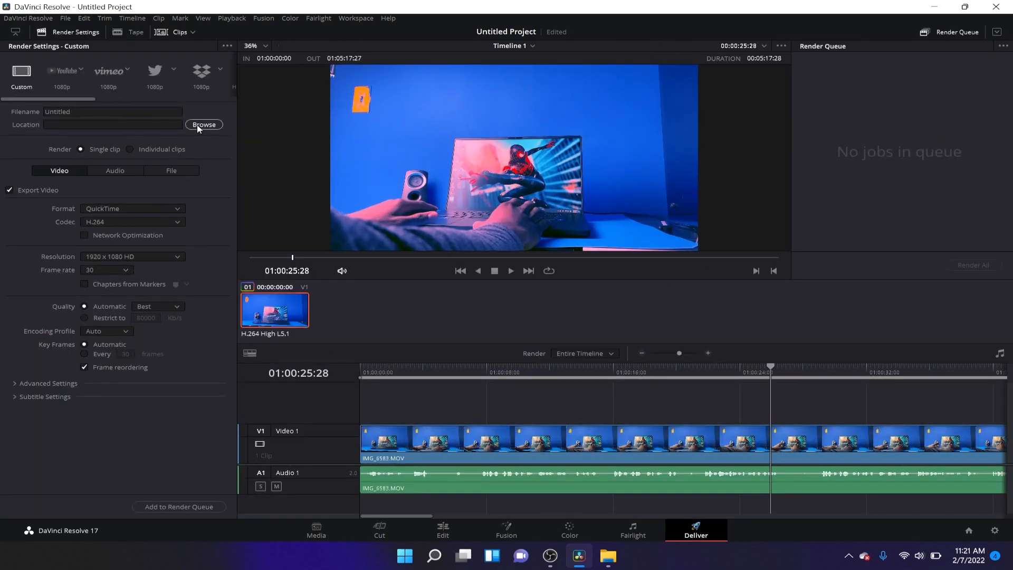
left_click(204, 124)
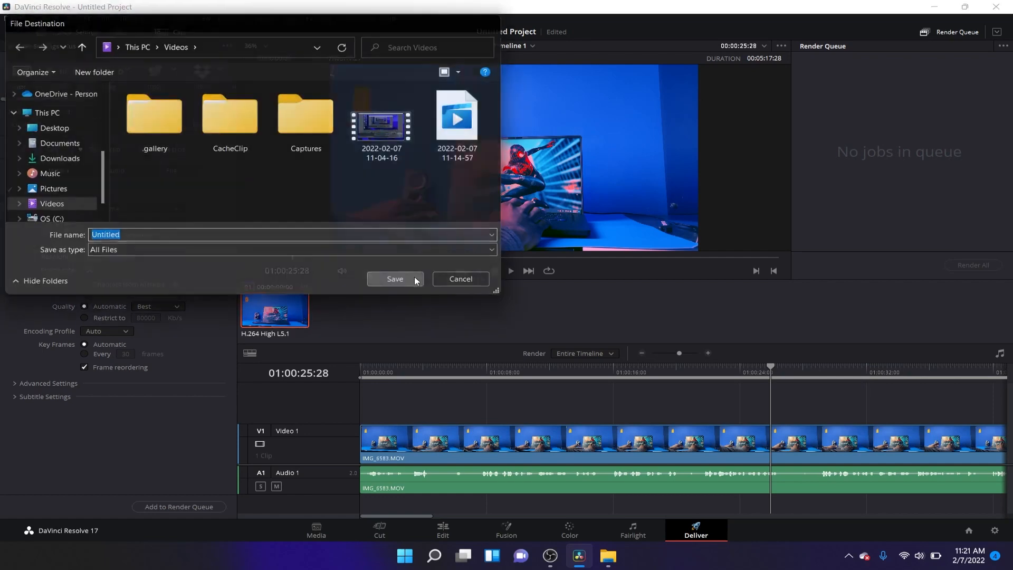
left_click(461, 278)
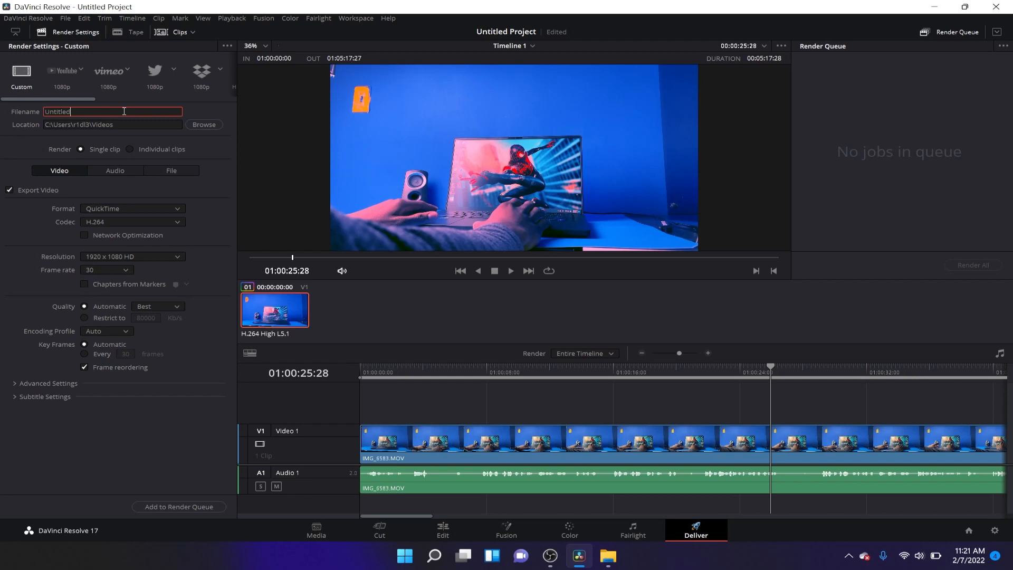
double_click(57, 112)
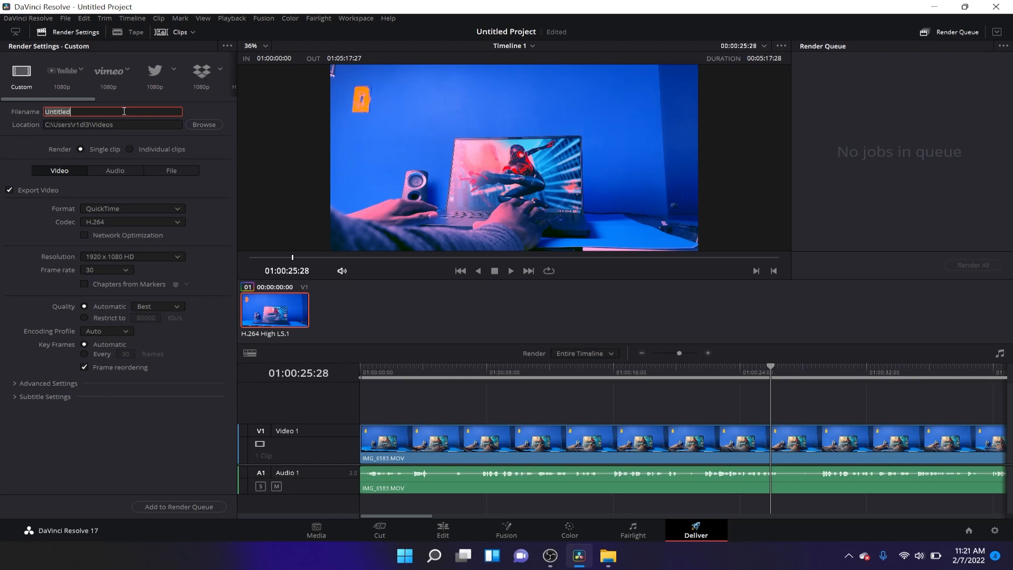
key("delete")
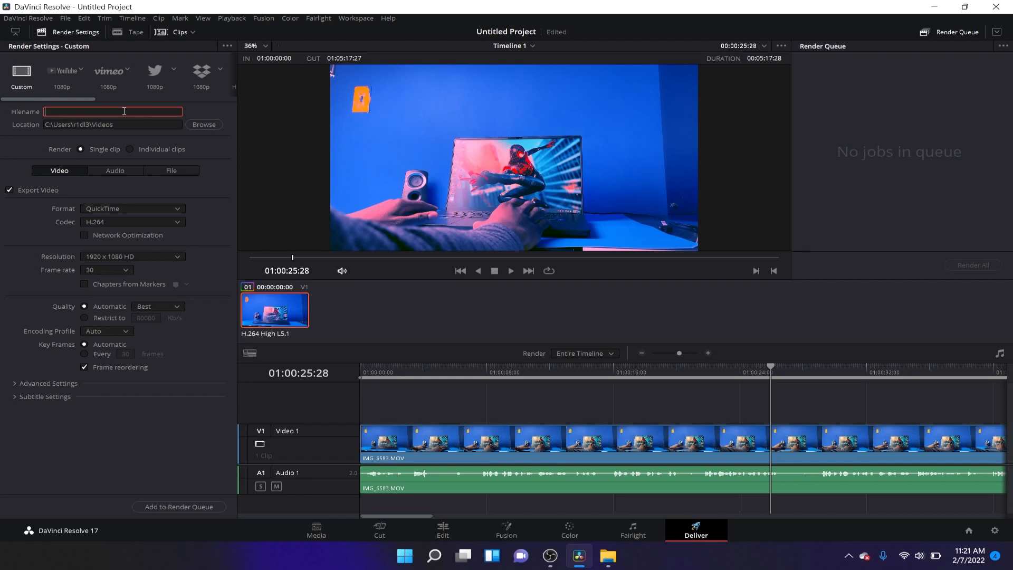
type("davnci resolve")
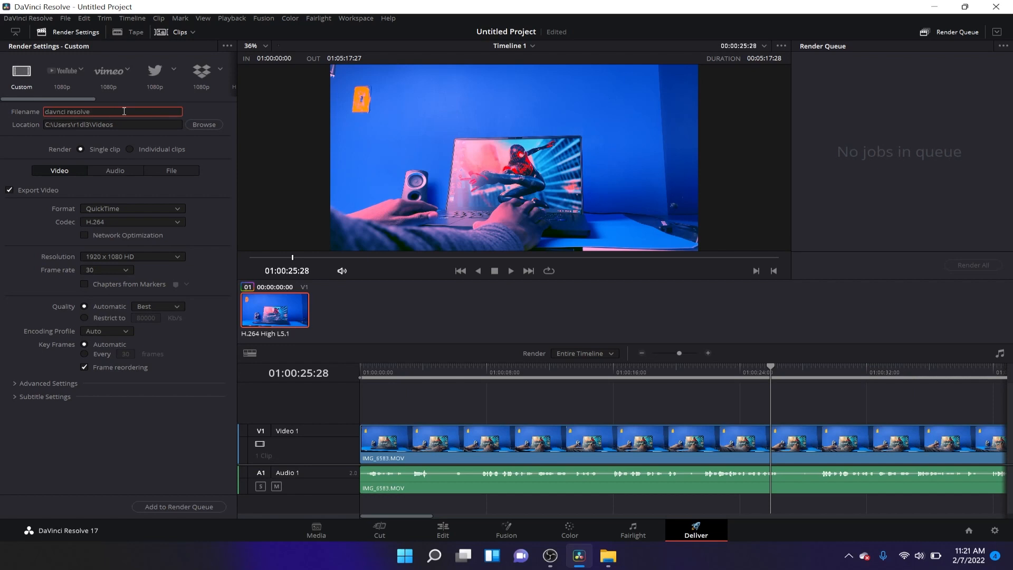
type("tesrt")
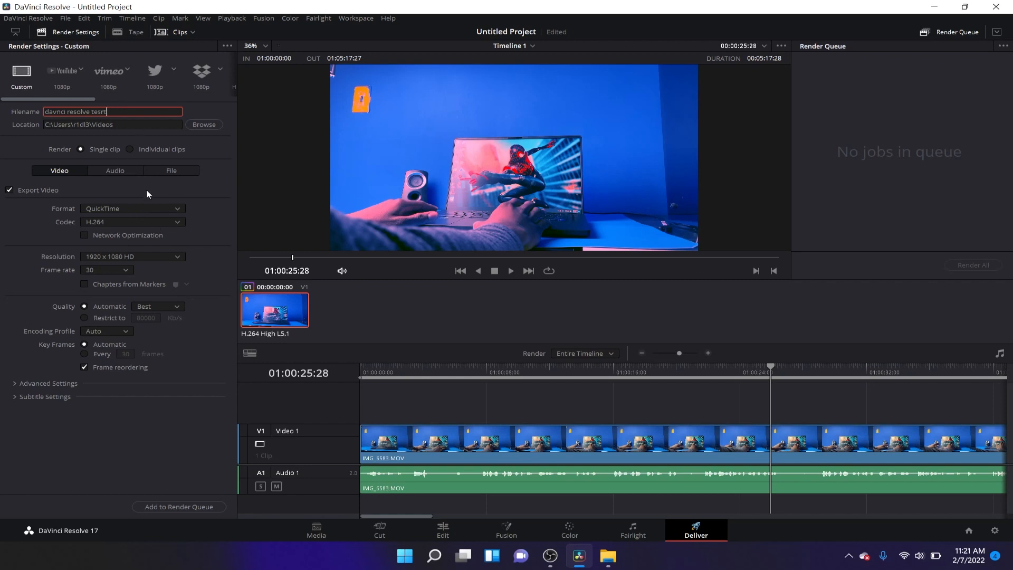
Set the render format to MP4 at 1920 x 1080 HD resolution
left_click(132, 208)
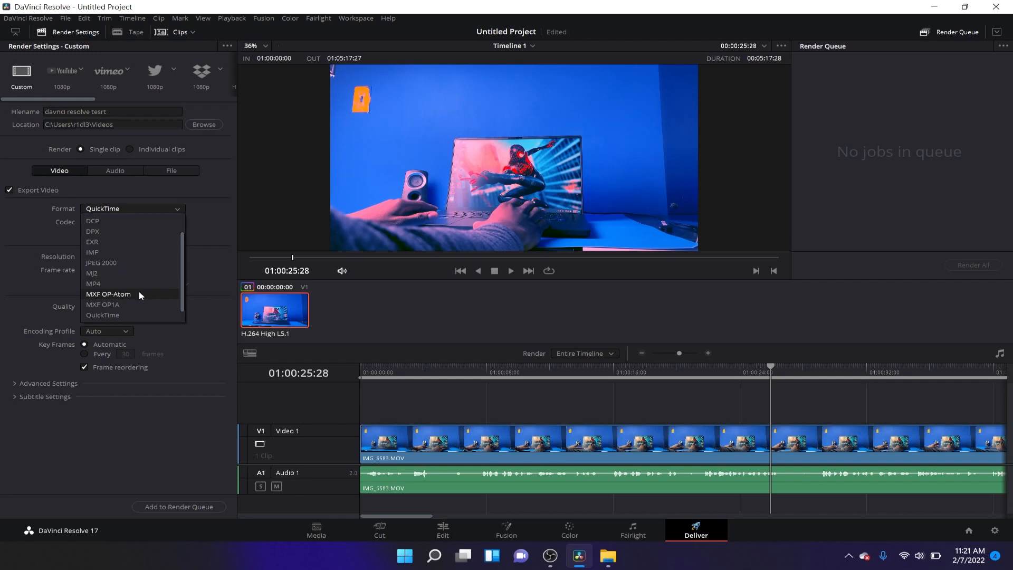
left_click(92, 283)
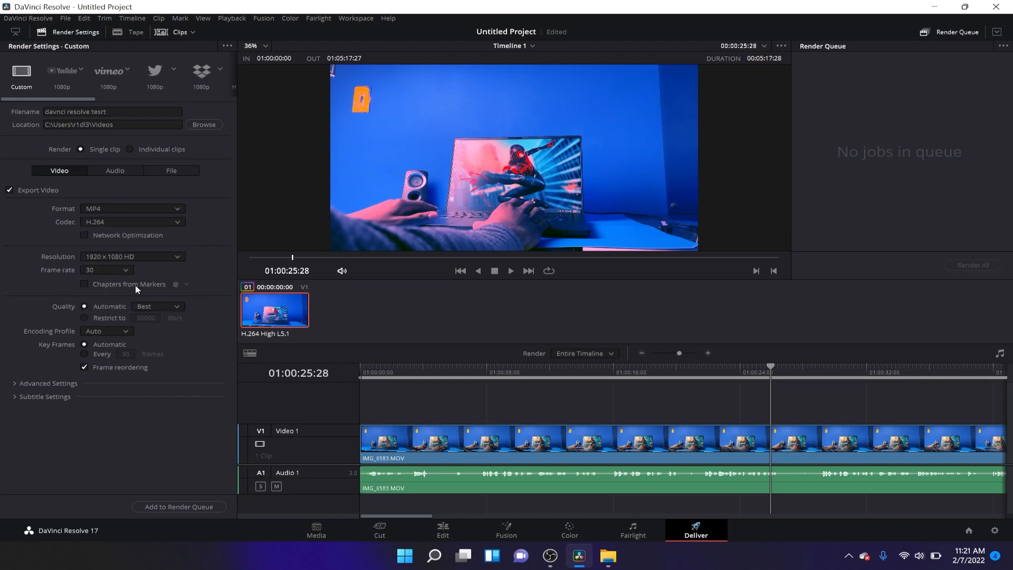
mouse_move(148, 266)
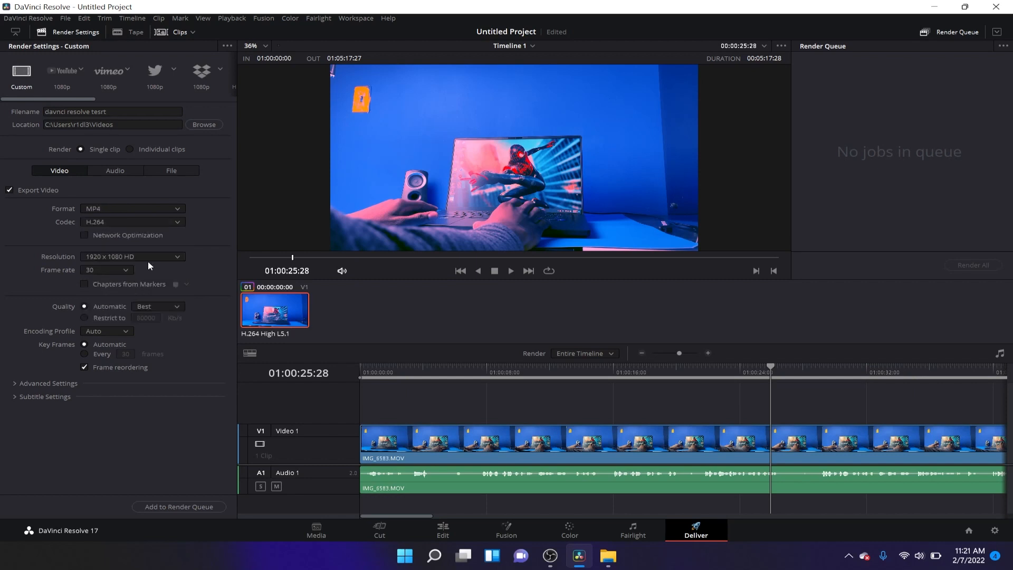
left_click(132, 256)
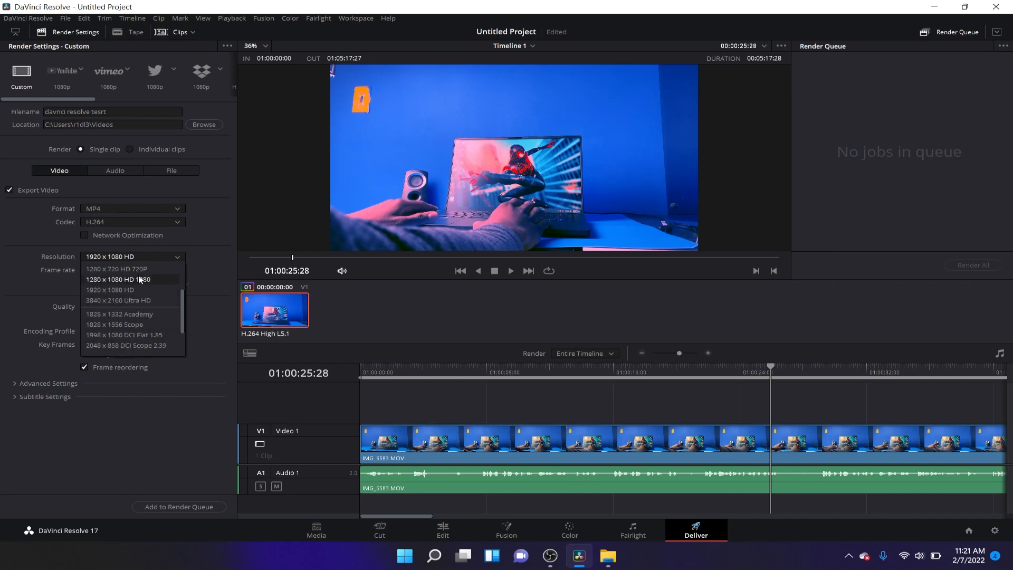
left_click(110, 290)
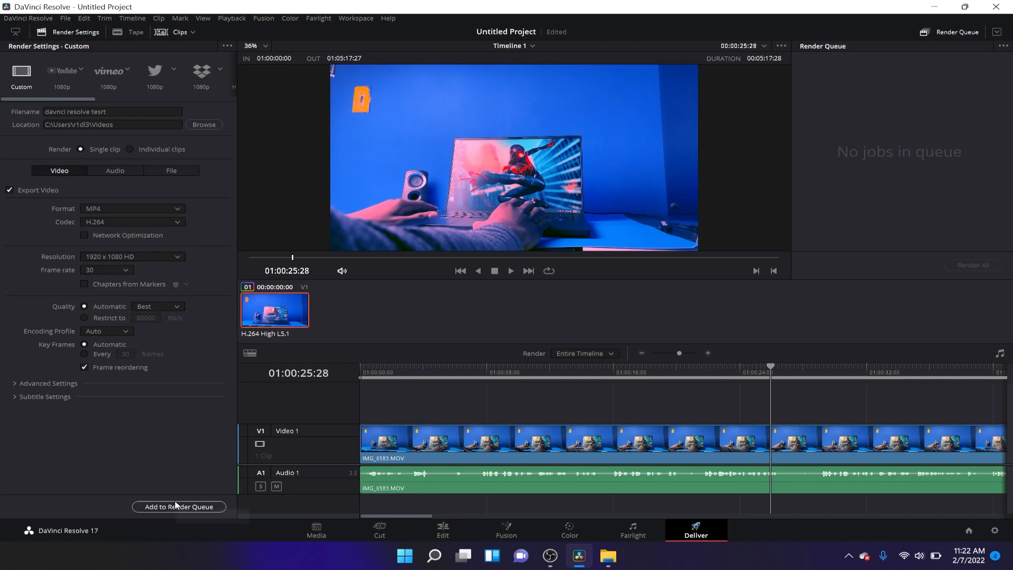
Add the MP4 export to the render queue and search for Task Manager
left_click(179, 506)
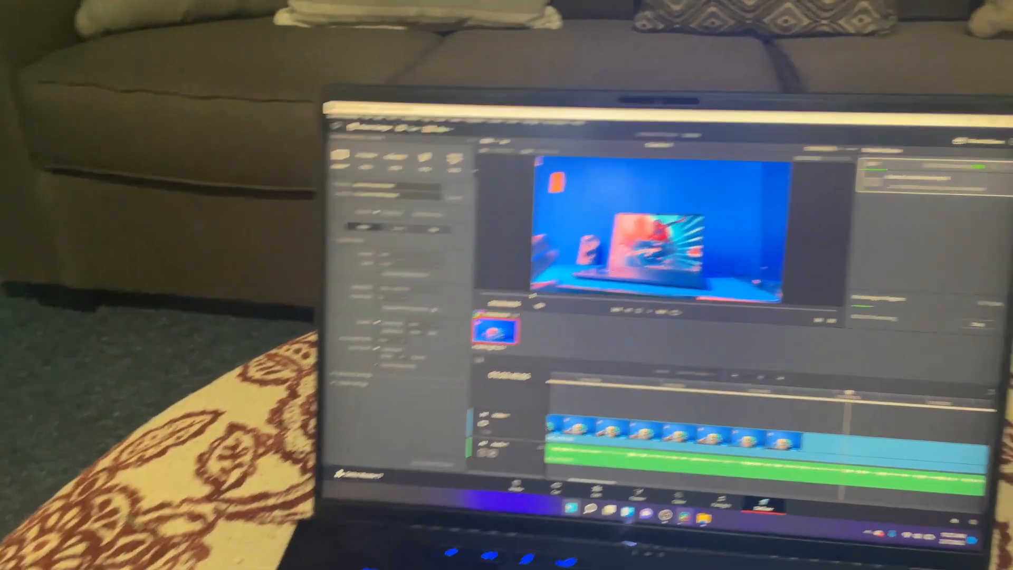
type("task")
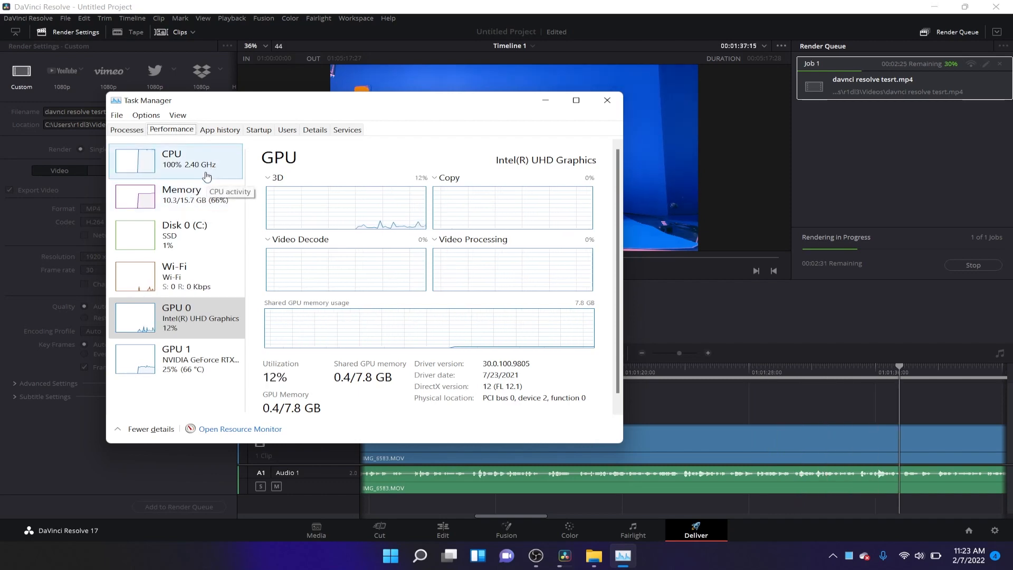
Check CPU, Intel GPU, NVIDIA GPU and memory usage mid-render, then close Task Manager
left_click(175, 161)
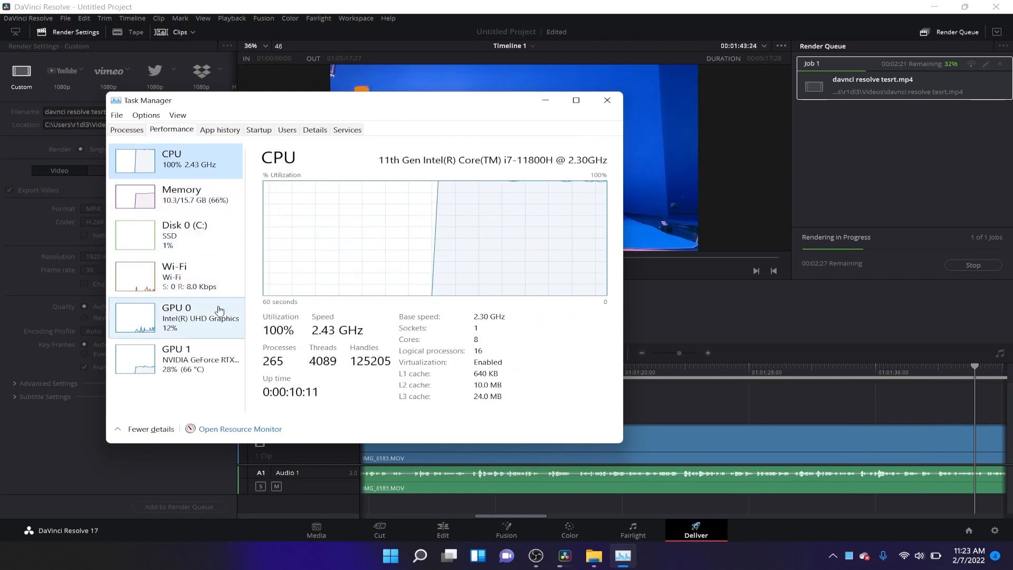
left_click(175, 316)
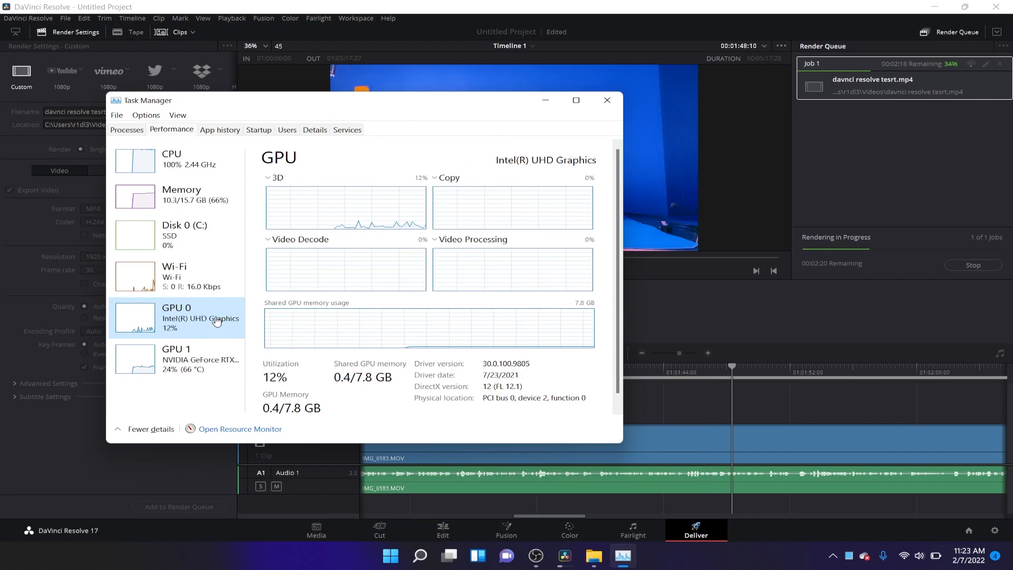
left_click(174, 359)
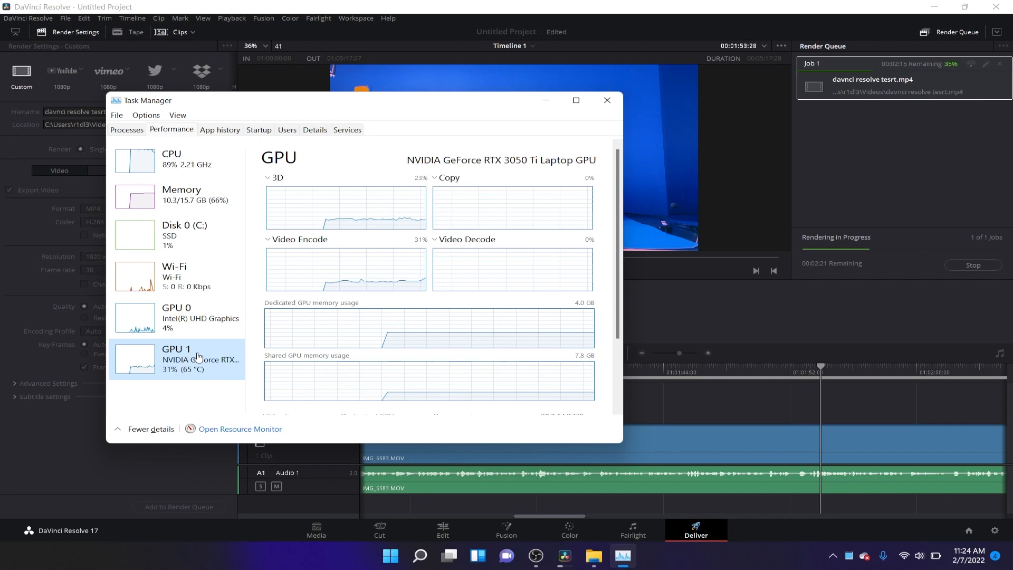
left_click(176, 317)
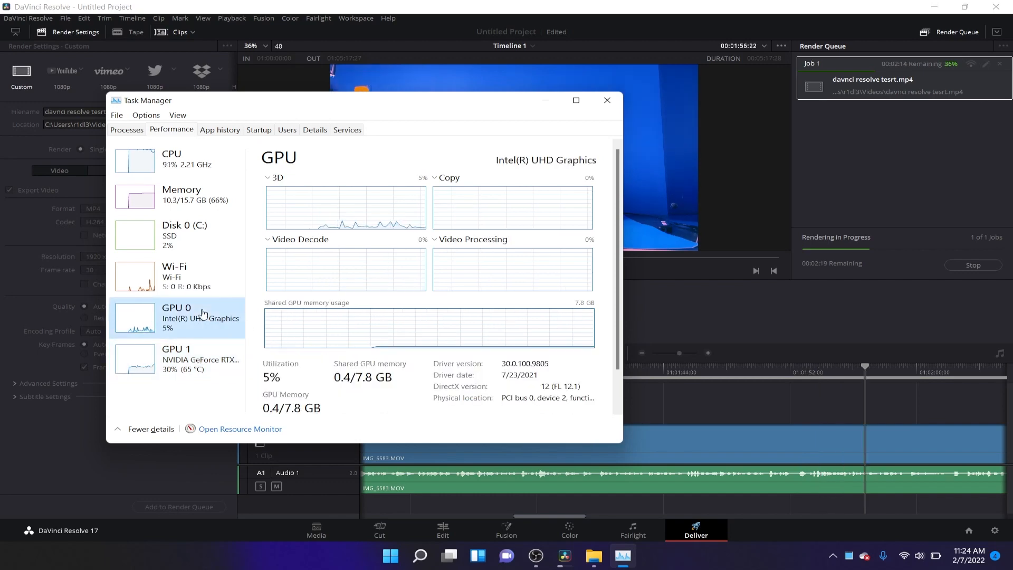
left_click(178, 359)
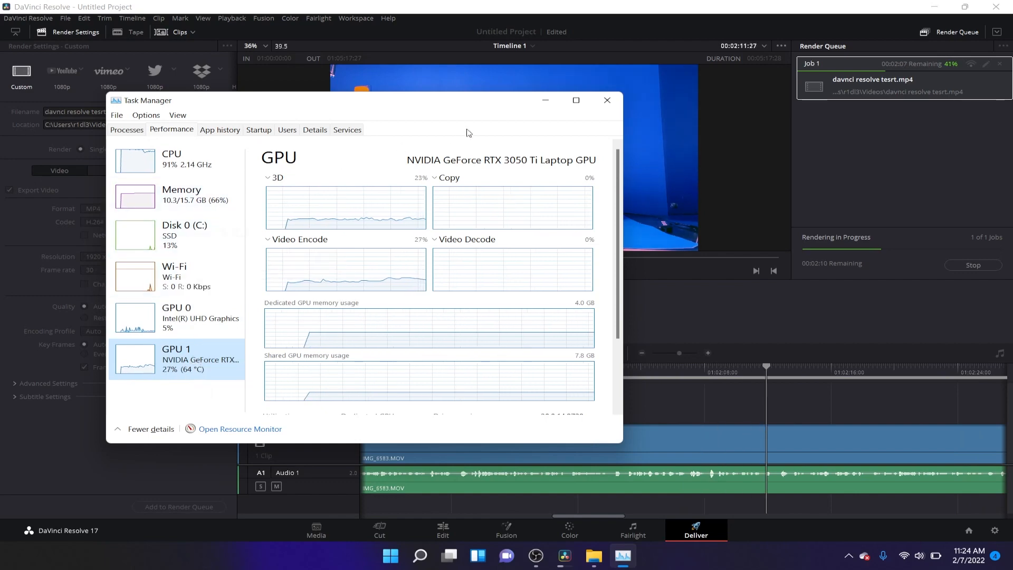
left_click(183, 194)
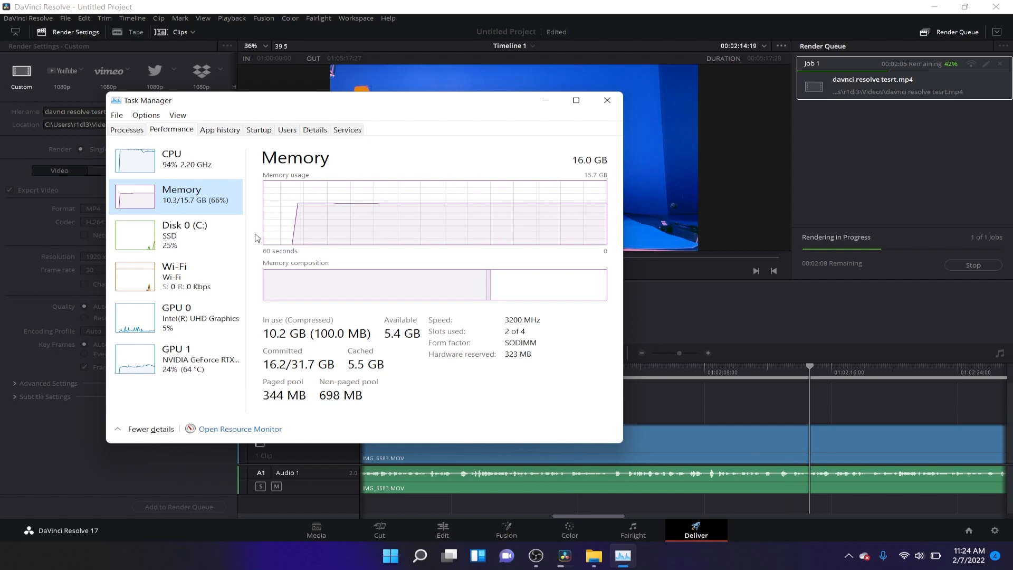
left_click(606, 100)
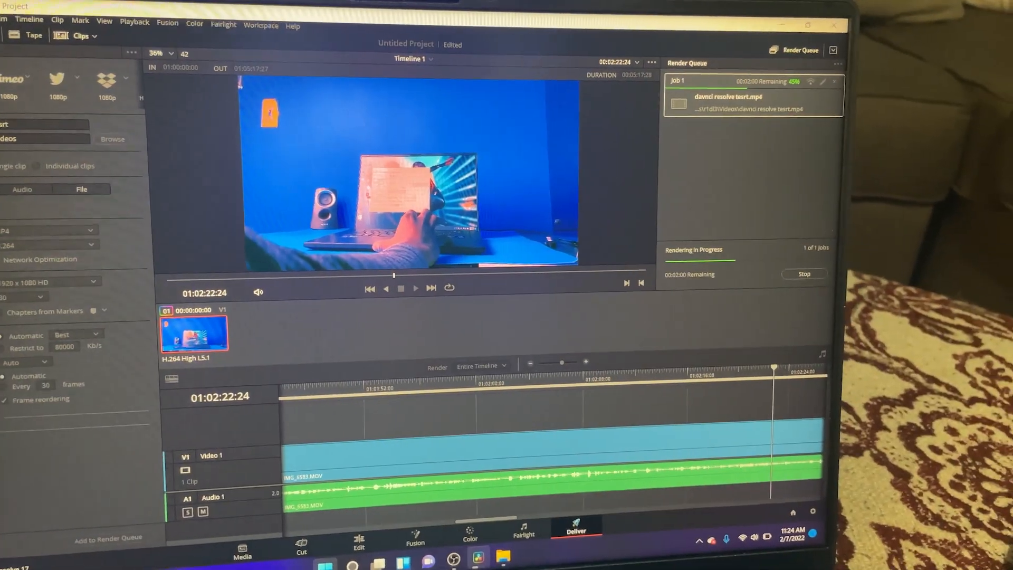
Launch Google Chrome from Start search using the first profile
type("google chrome")
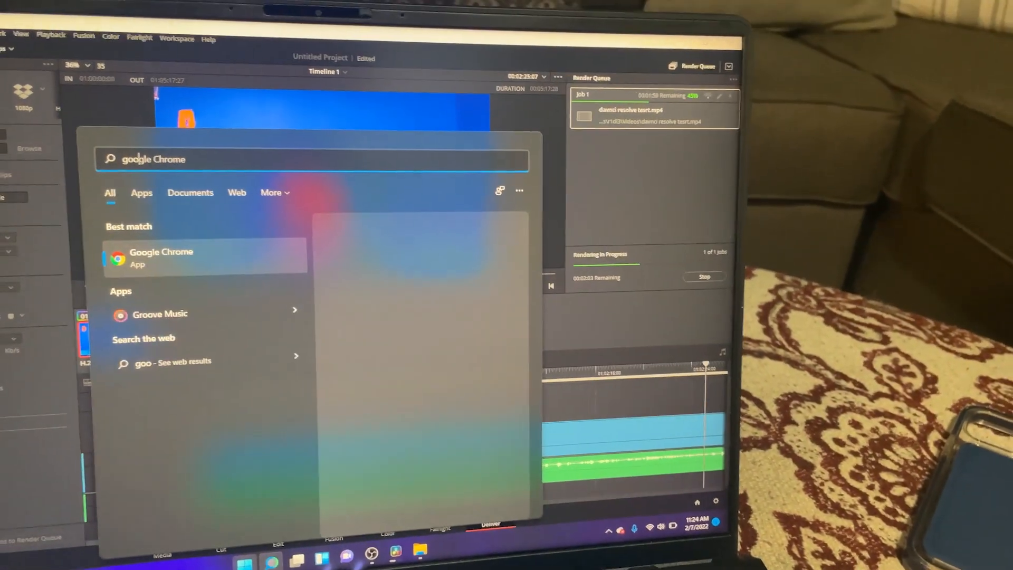
left_click(162, 257)
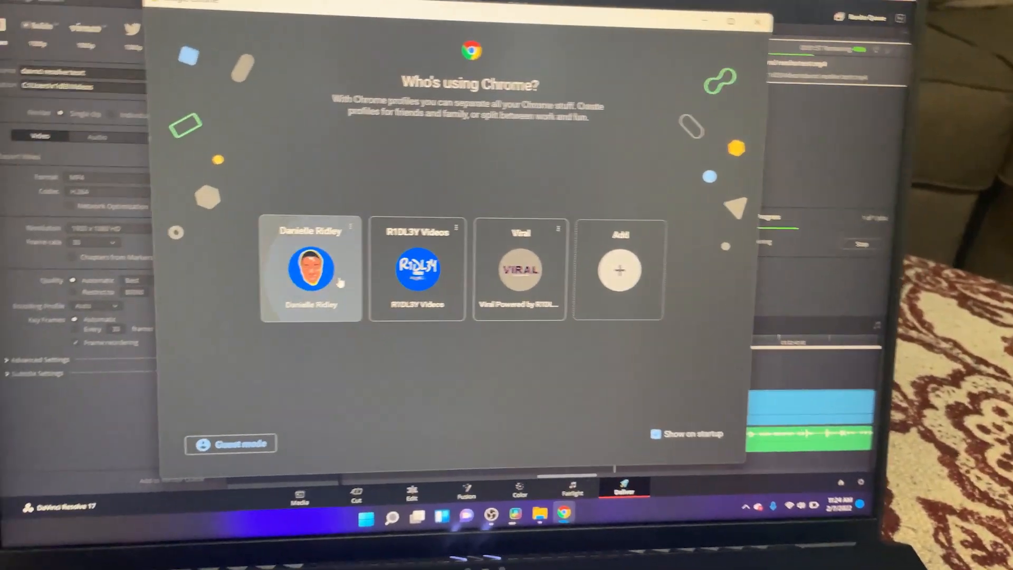
left_click(311, 268)
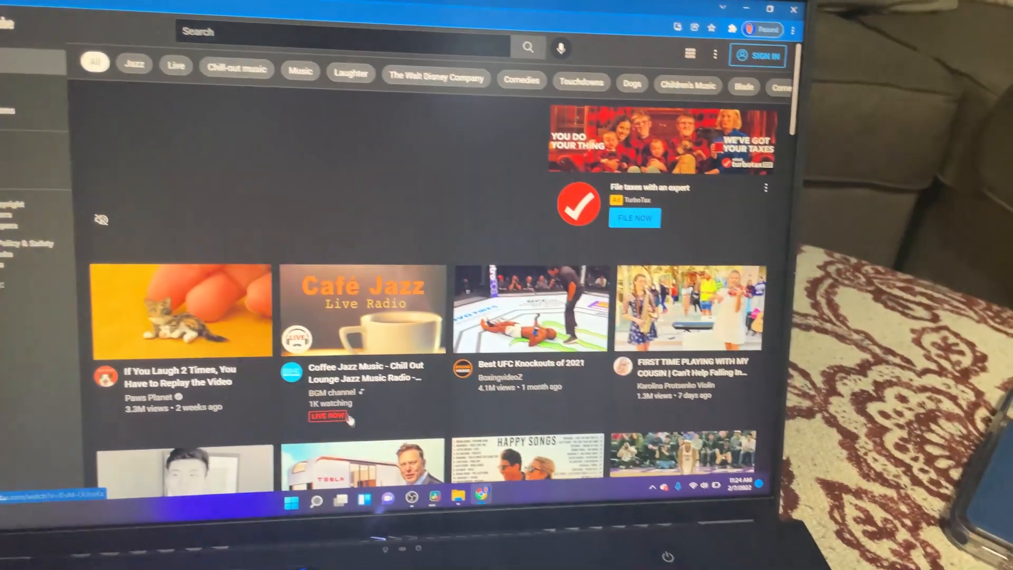
Recheck memory usage in Task Manager's Performance view, then close it
left_click(279, 494)
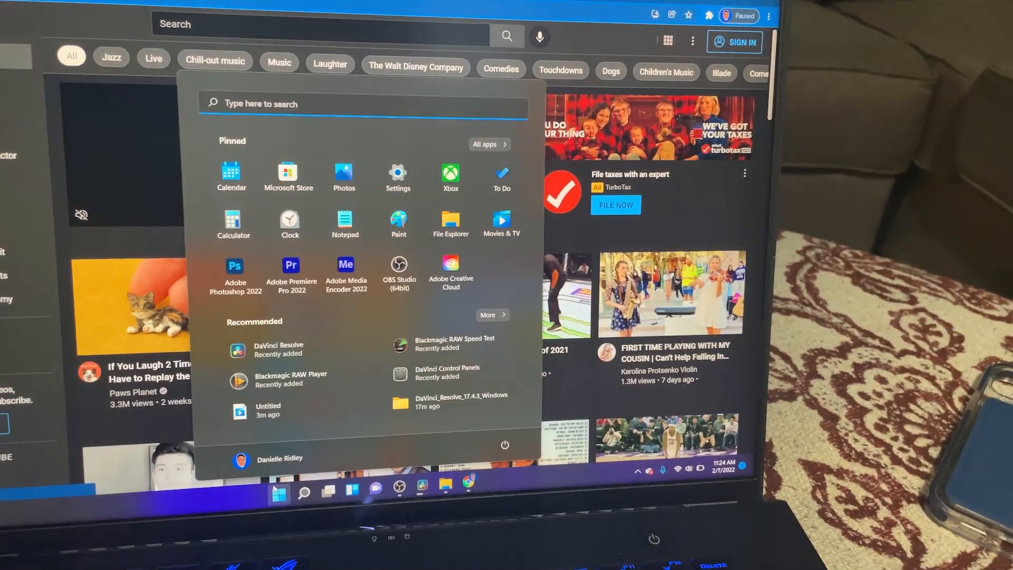
type("ta")
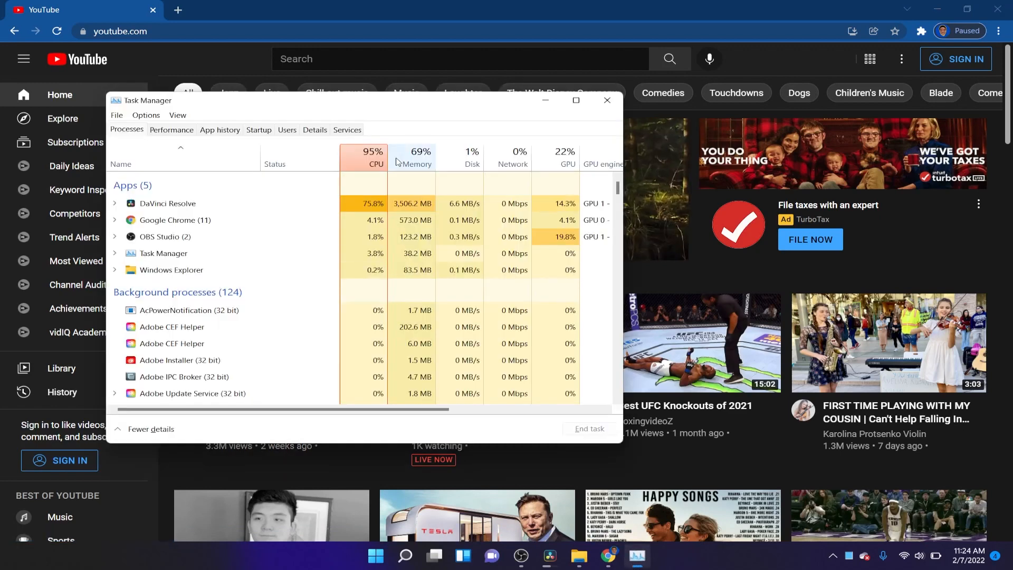
left_click(171, 129)
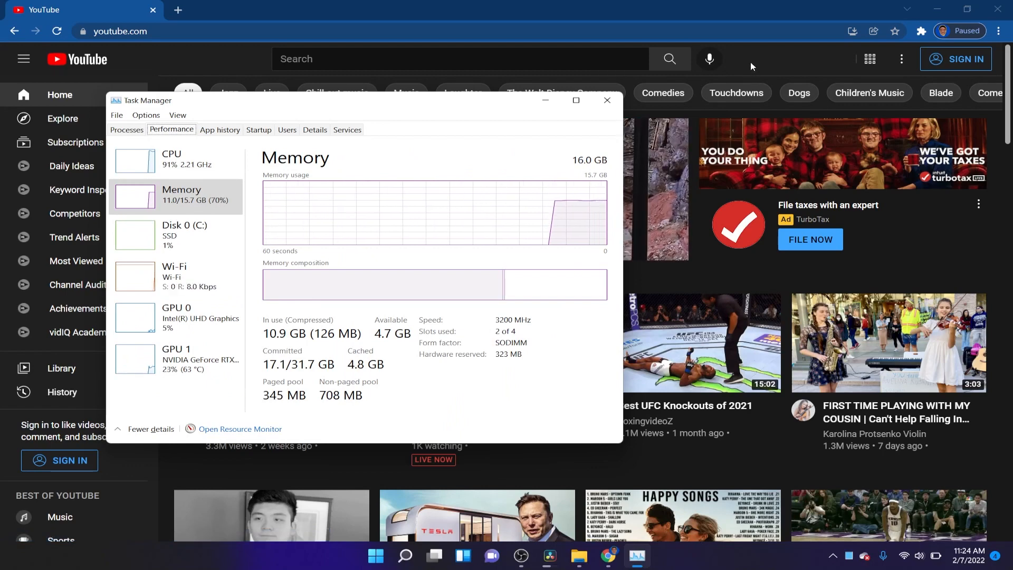
left_click(606, 100)
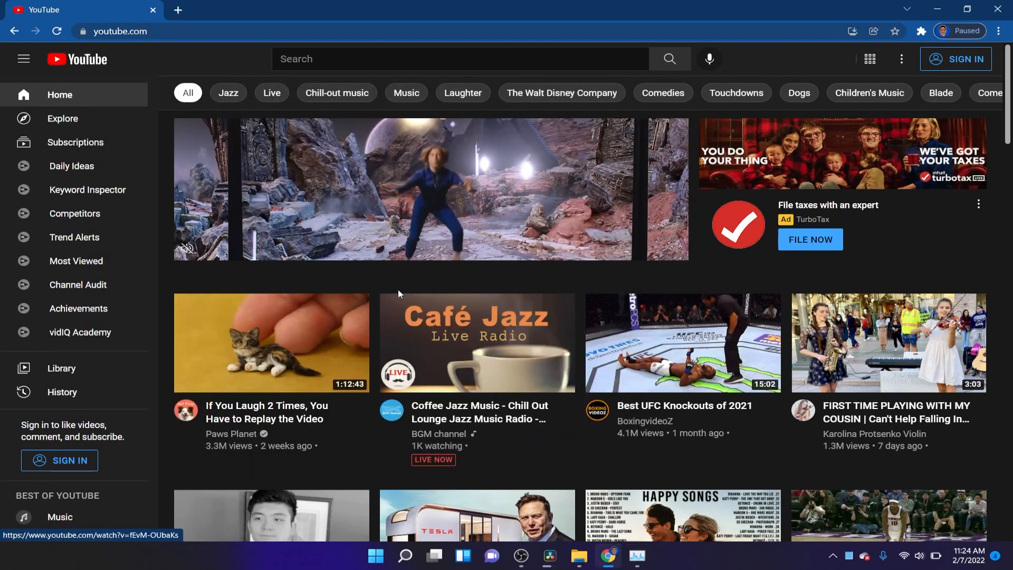
Search YouTube for mkbhd and play Marques Brownlee's 'An Announcement!' video
left_click(75, 142)
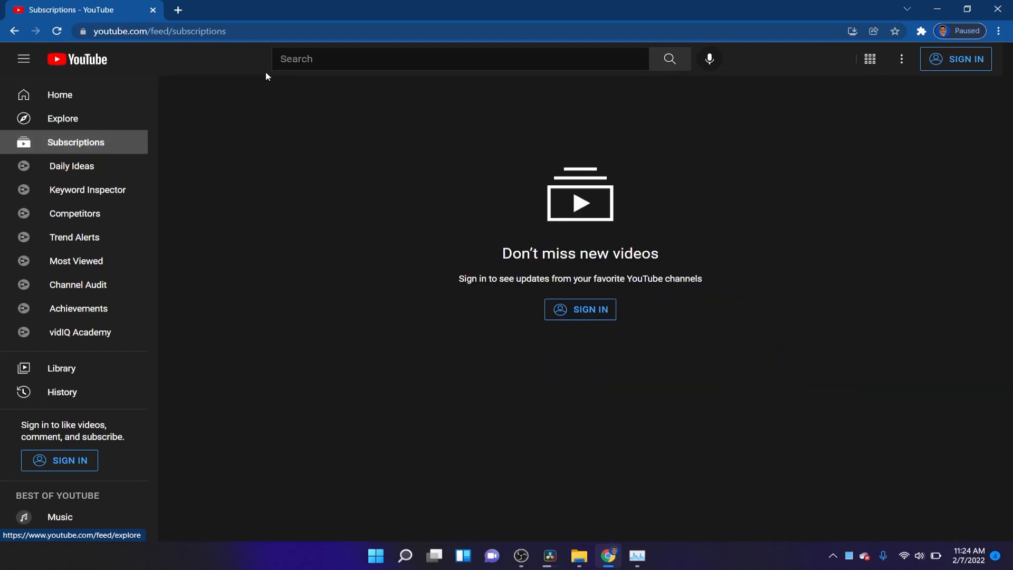
type("mk")
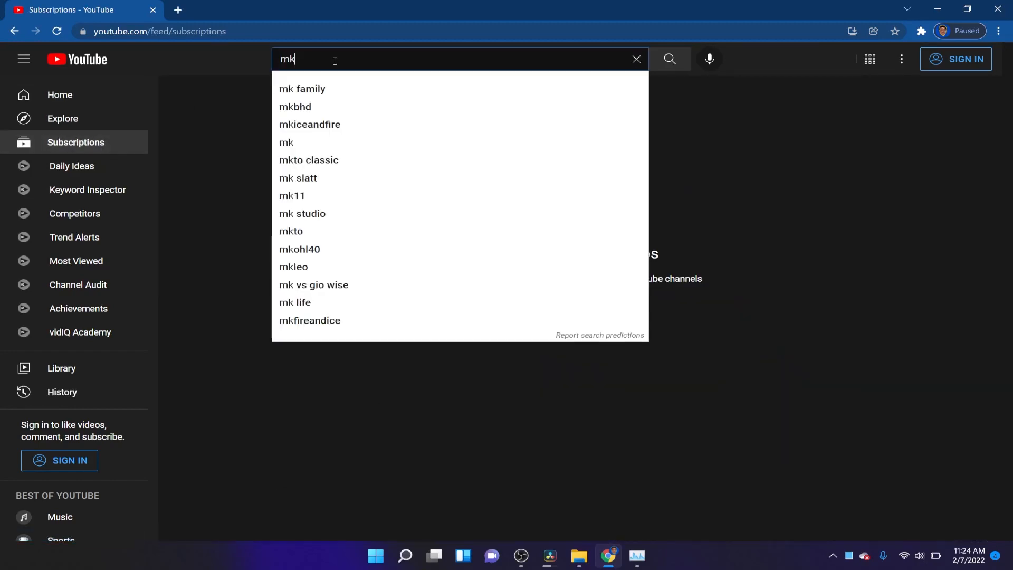
left_click(294, 106)
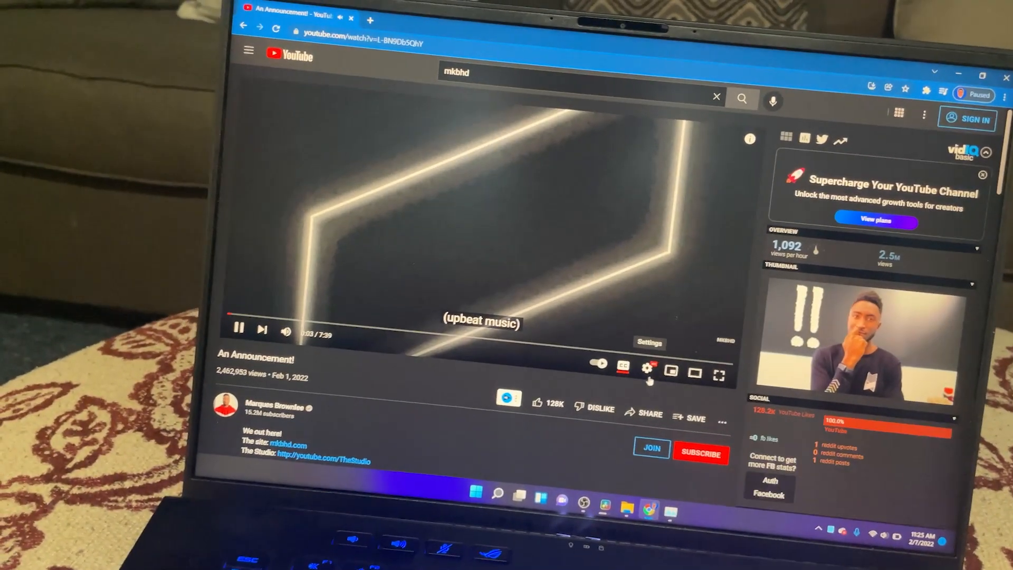
left_click(647, 368)
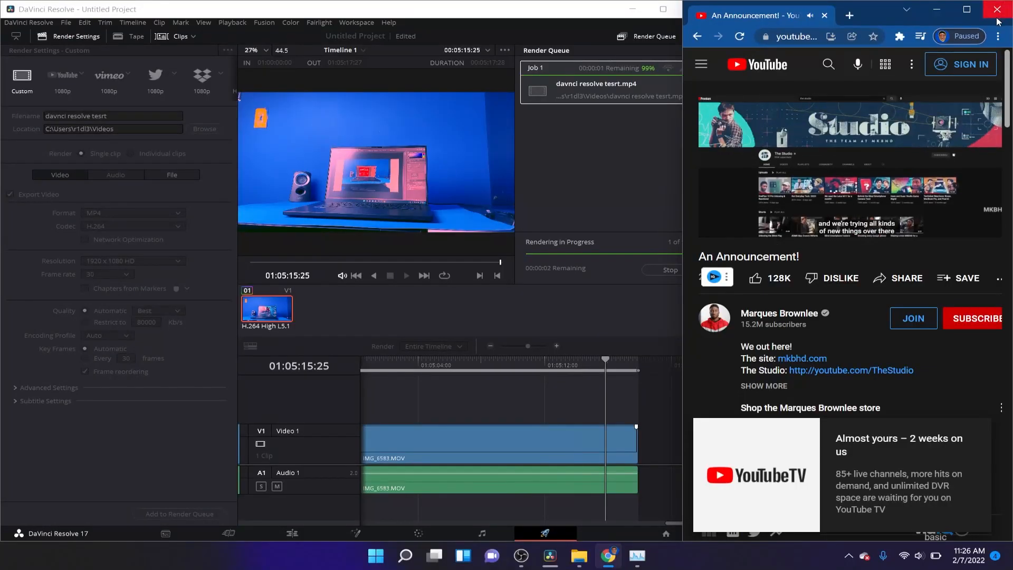
Close Chrome and play 'davnci resolve tesrt' from the Videos folder
left_click(996, 11)
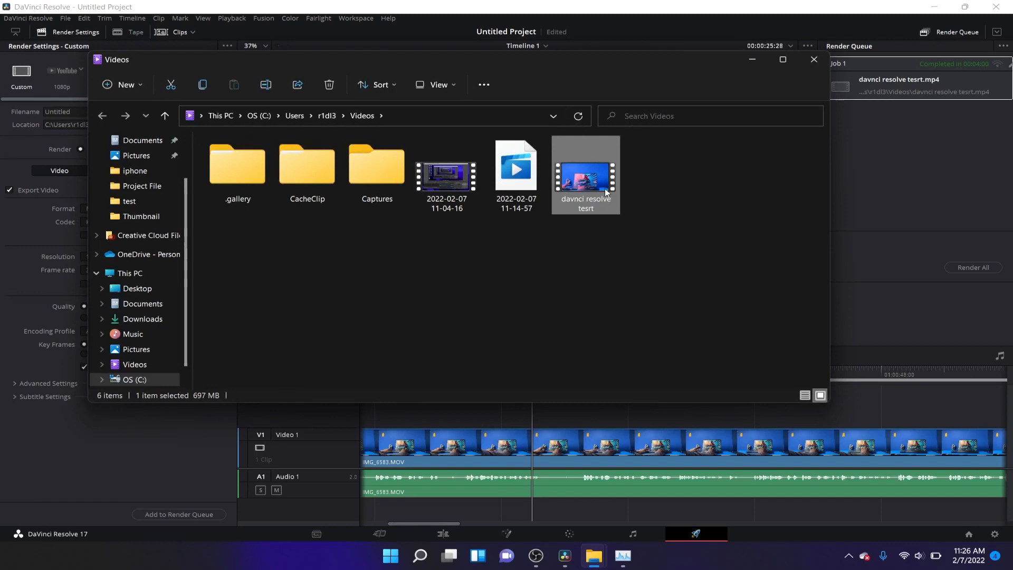
double_click(585, 174)
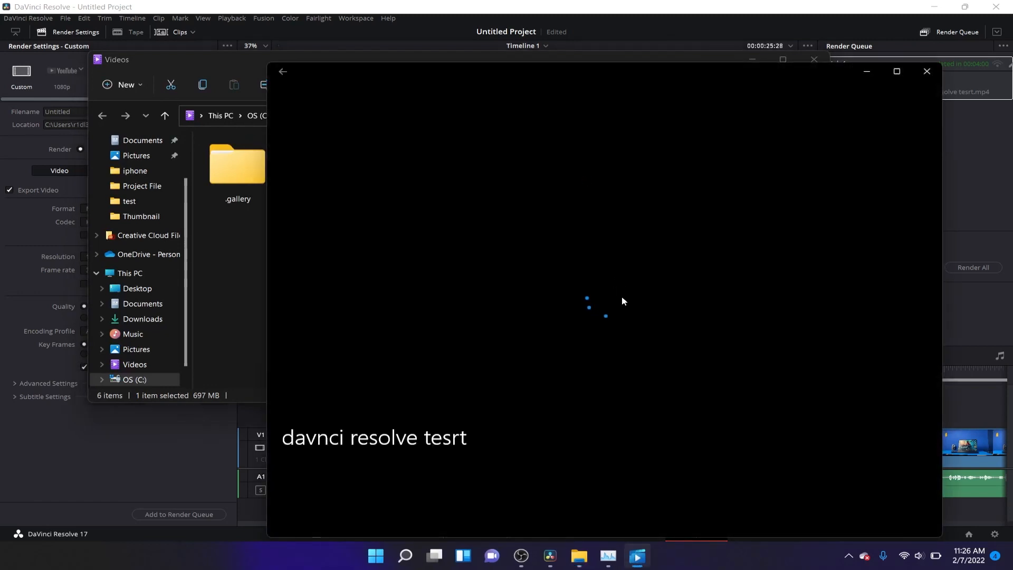